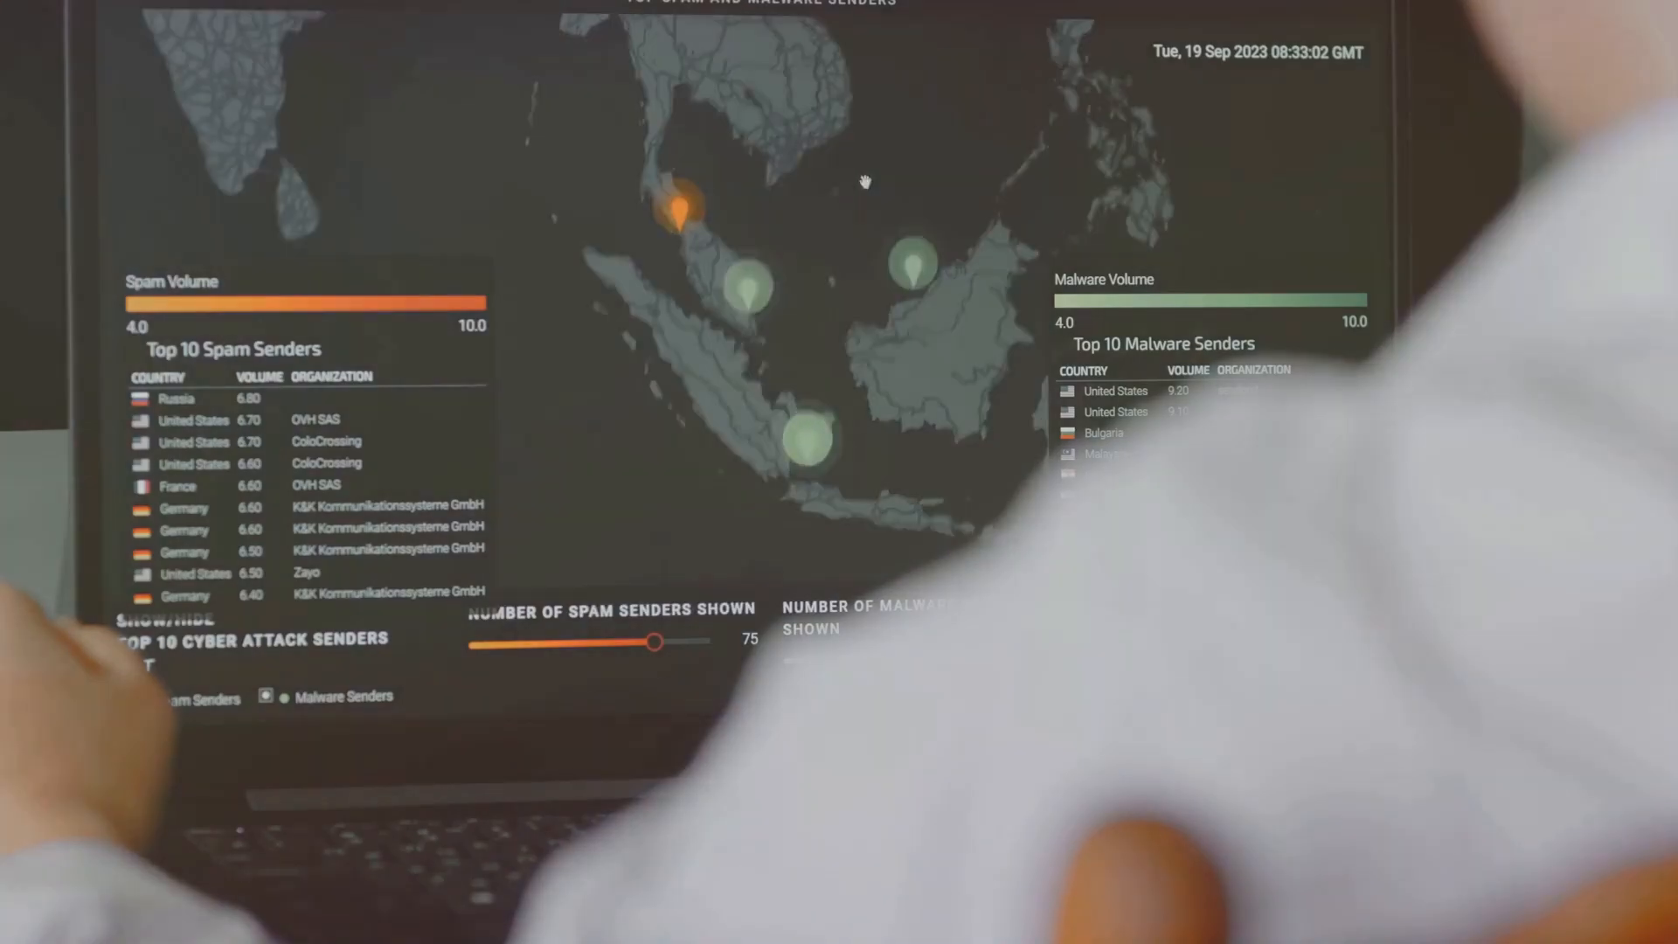
click(684, 208)
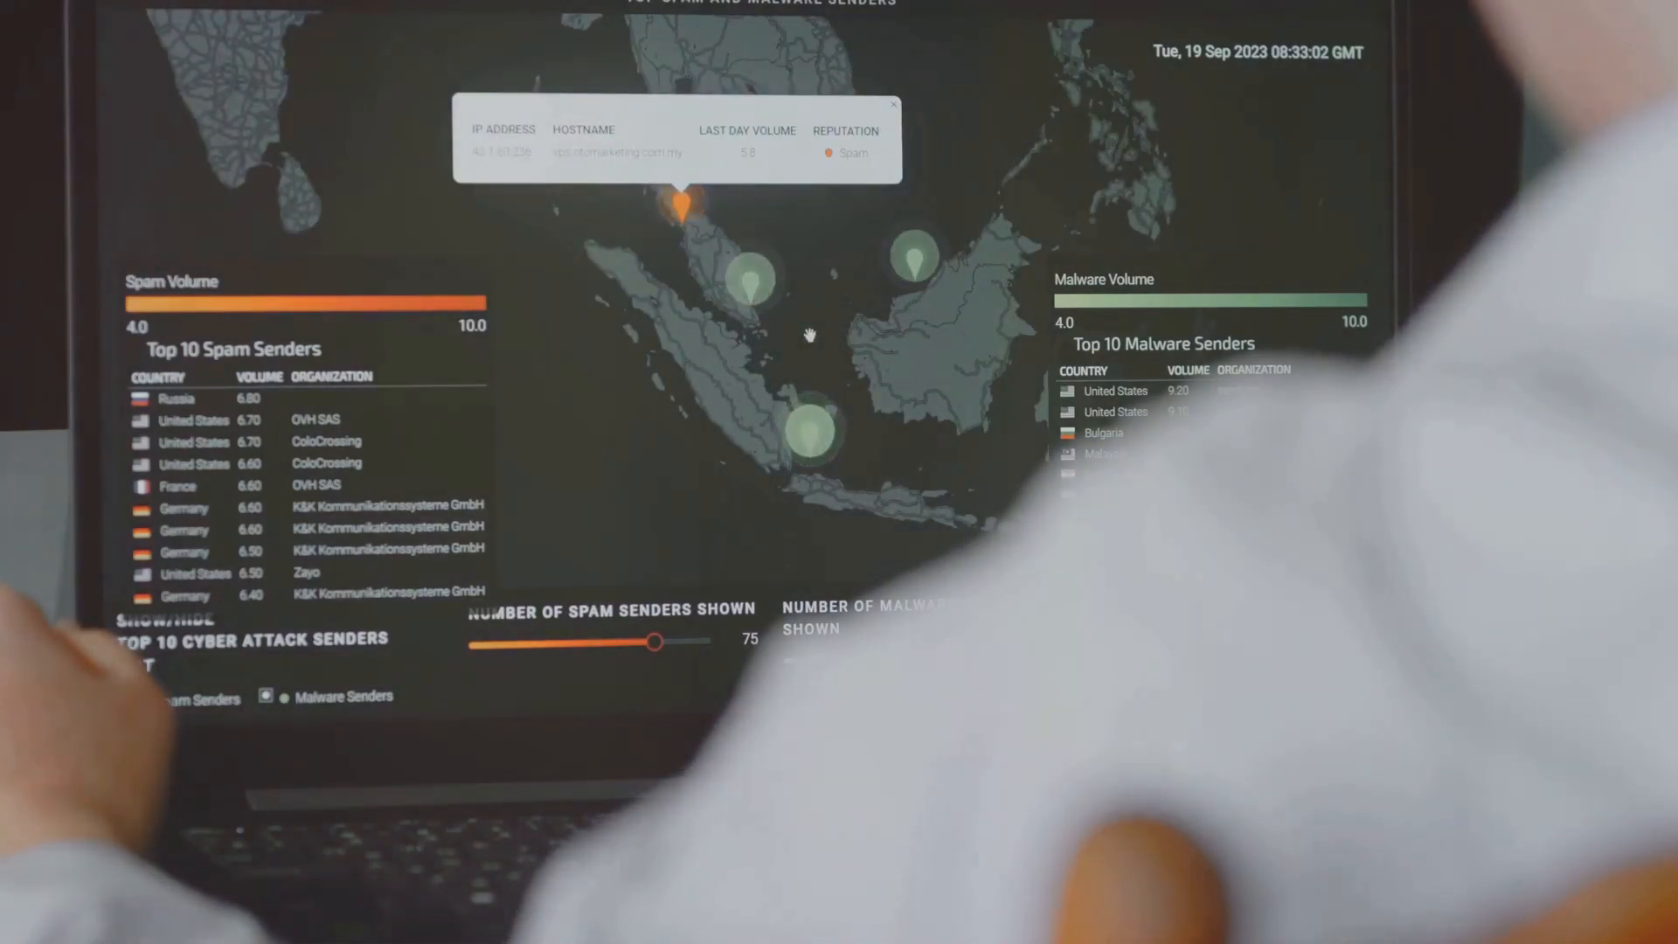